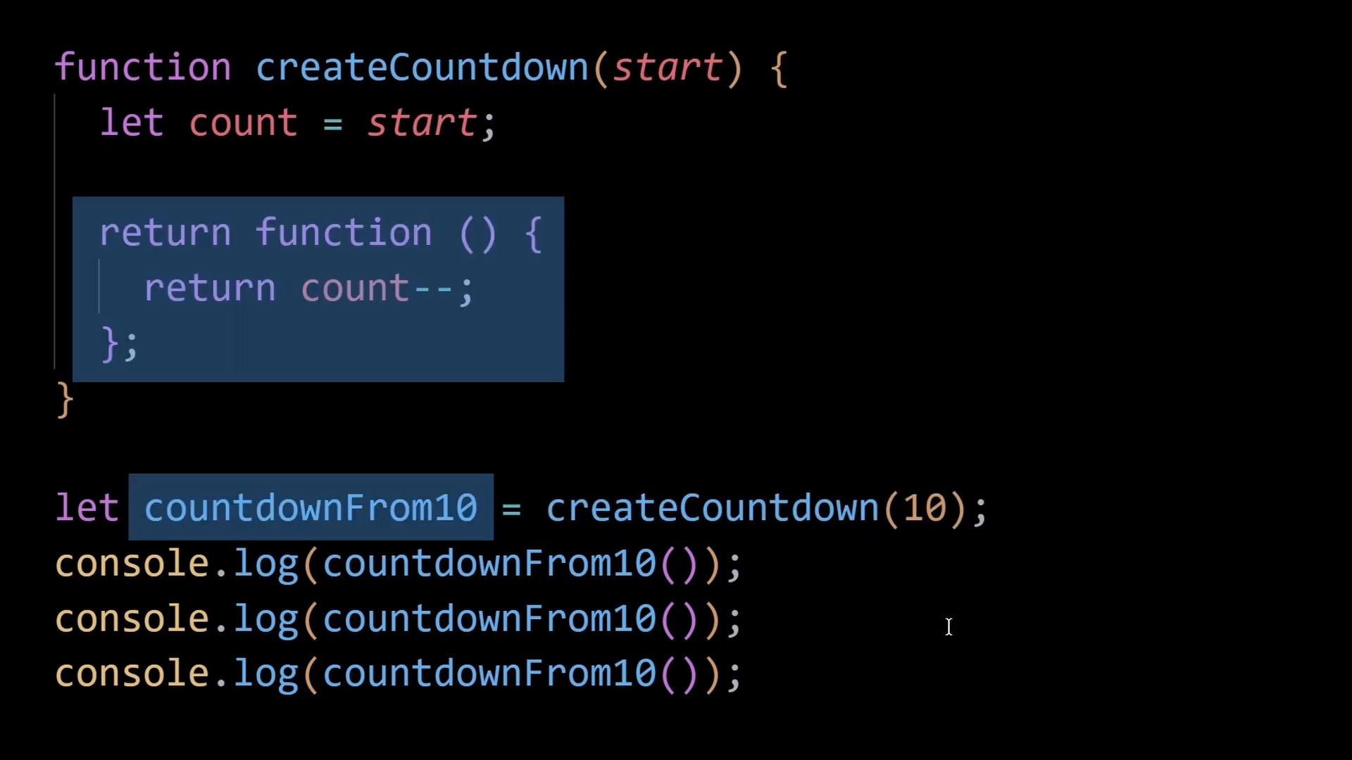
Step: Write the comment '//When you're done with countdownFrom10, brea…' then 'countdownFrom10 = null;' after the last console.log
{"action": "double_click", "coordinate": [244, 121]}
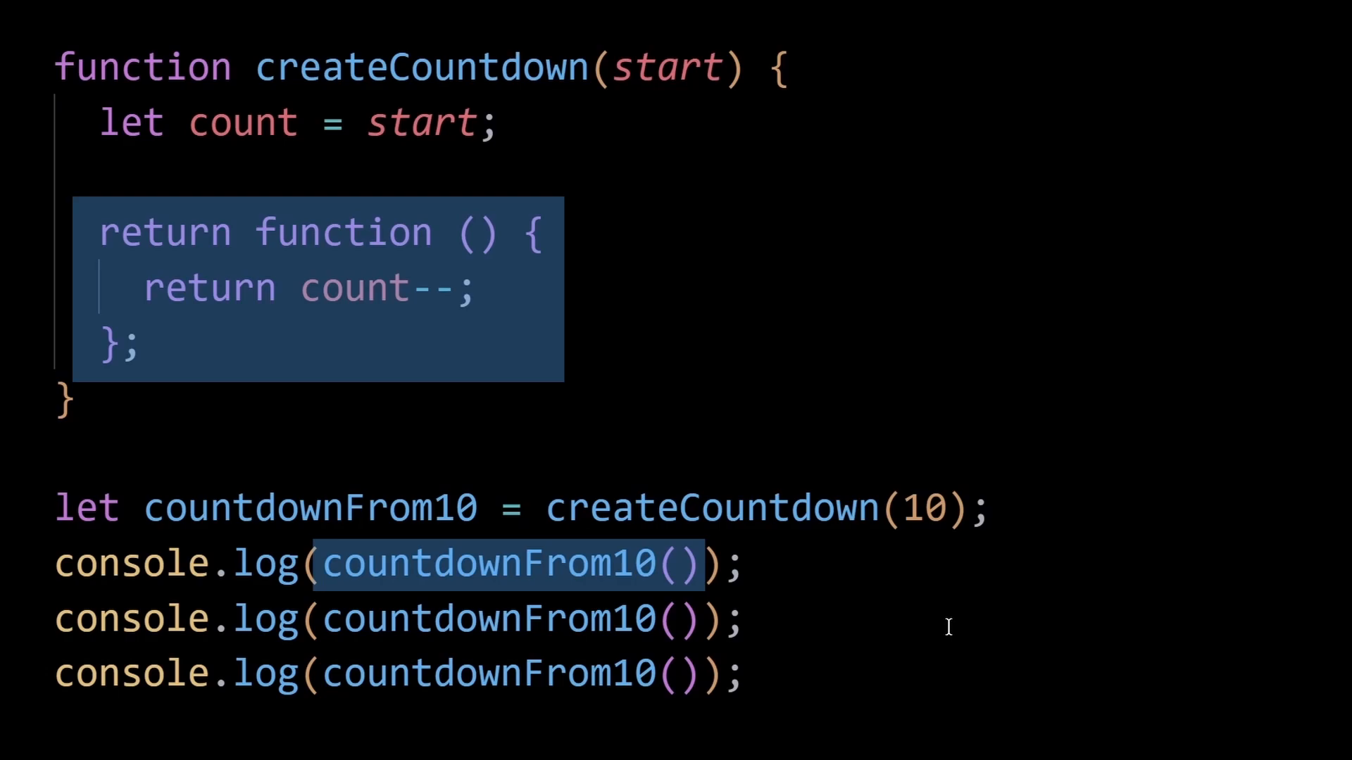
{"action": "double_click", "coordinate": [241, 124]}
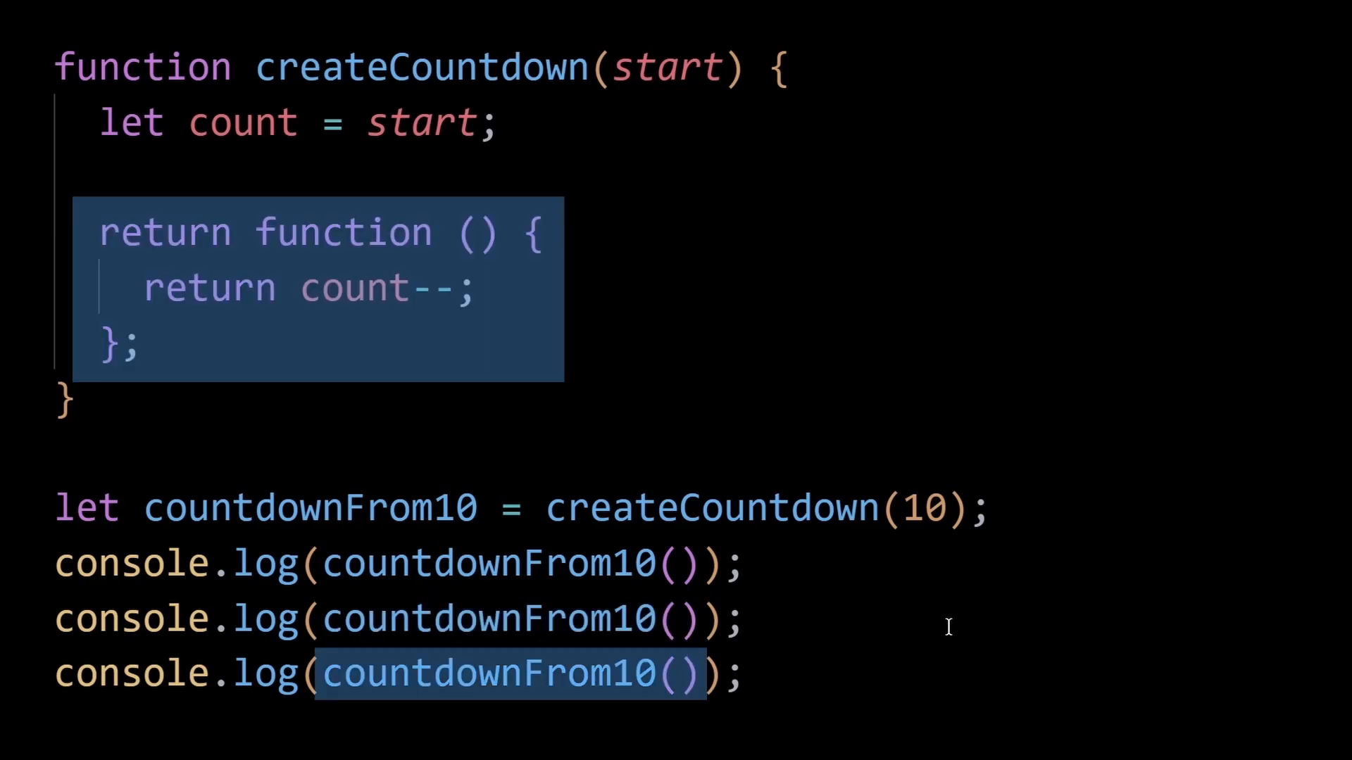
{"action": "double_click", "coordinate": [244, 121]}
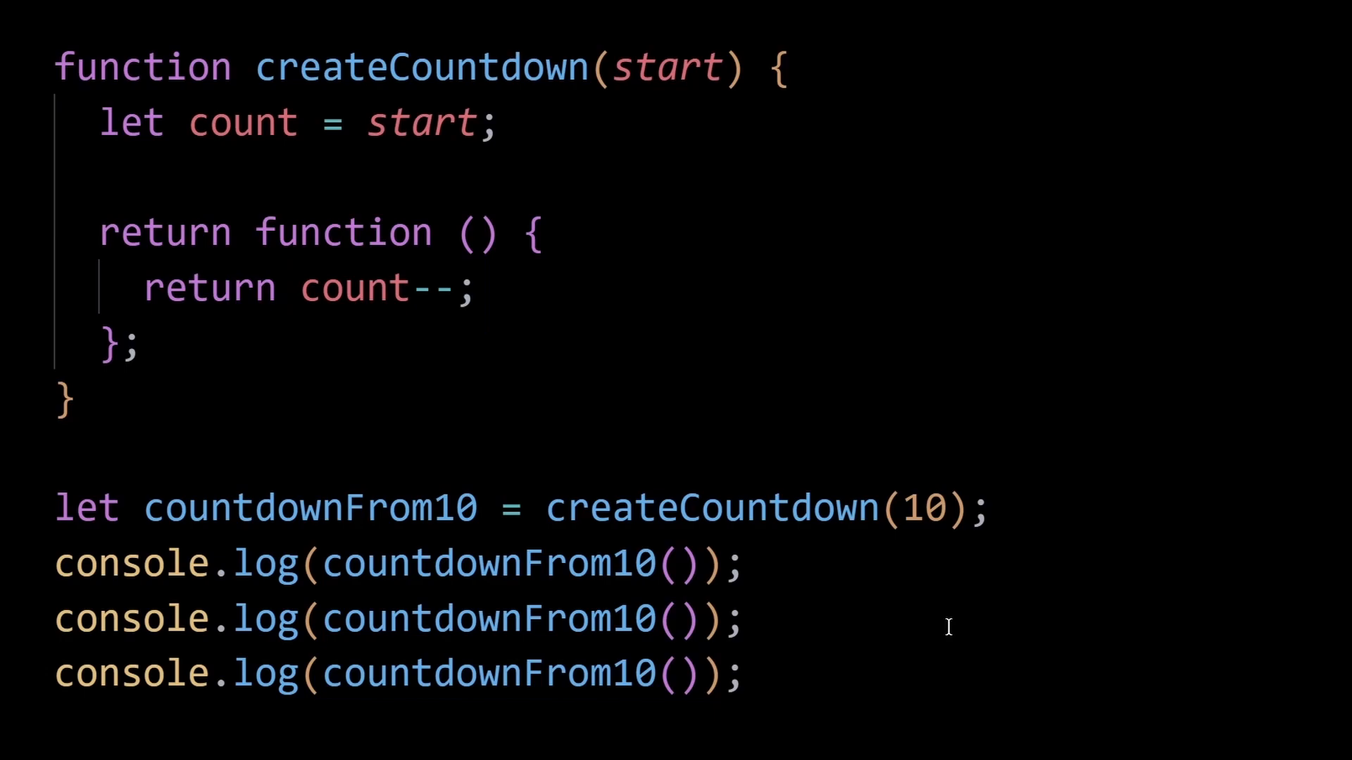
{"action": "double_click", "coordinate": [242, 121]}
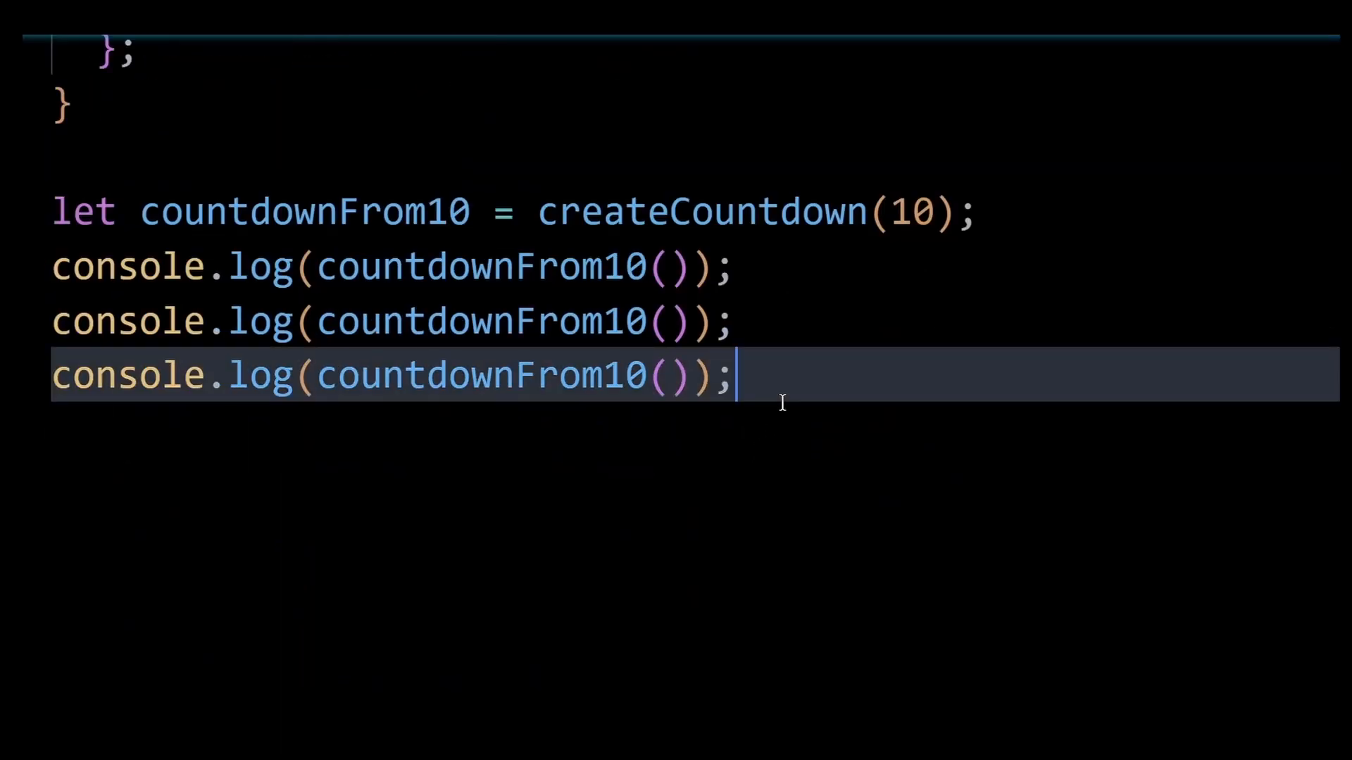
{"action": "type", "text": "//When you're done with countdownFrom10, break the"}
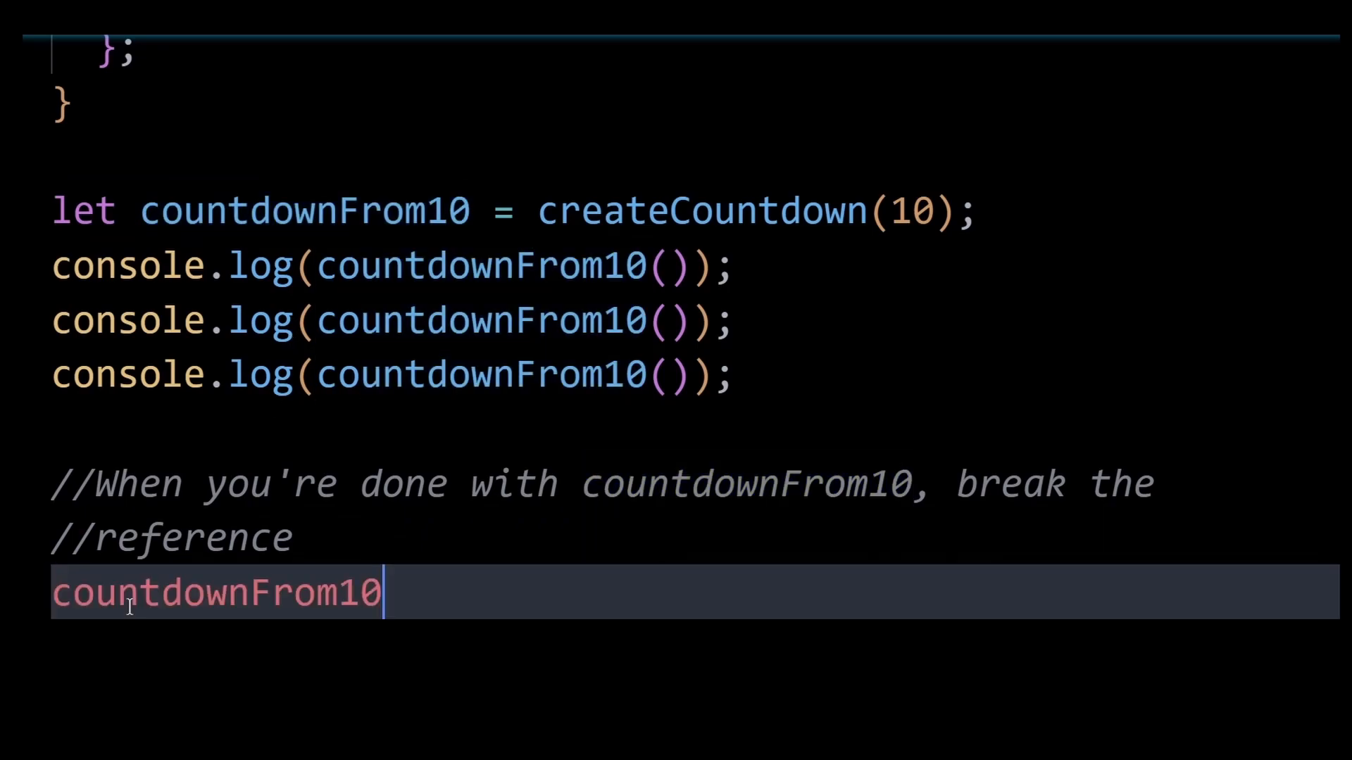
{"action": "type", "text": "= null;"}
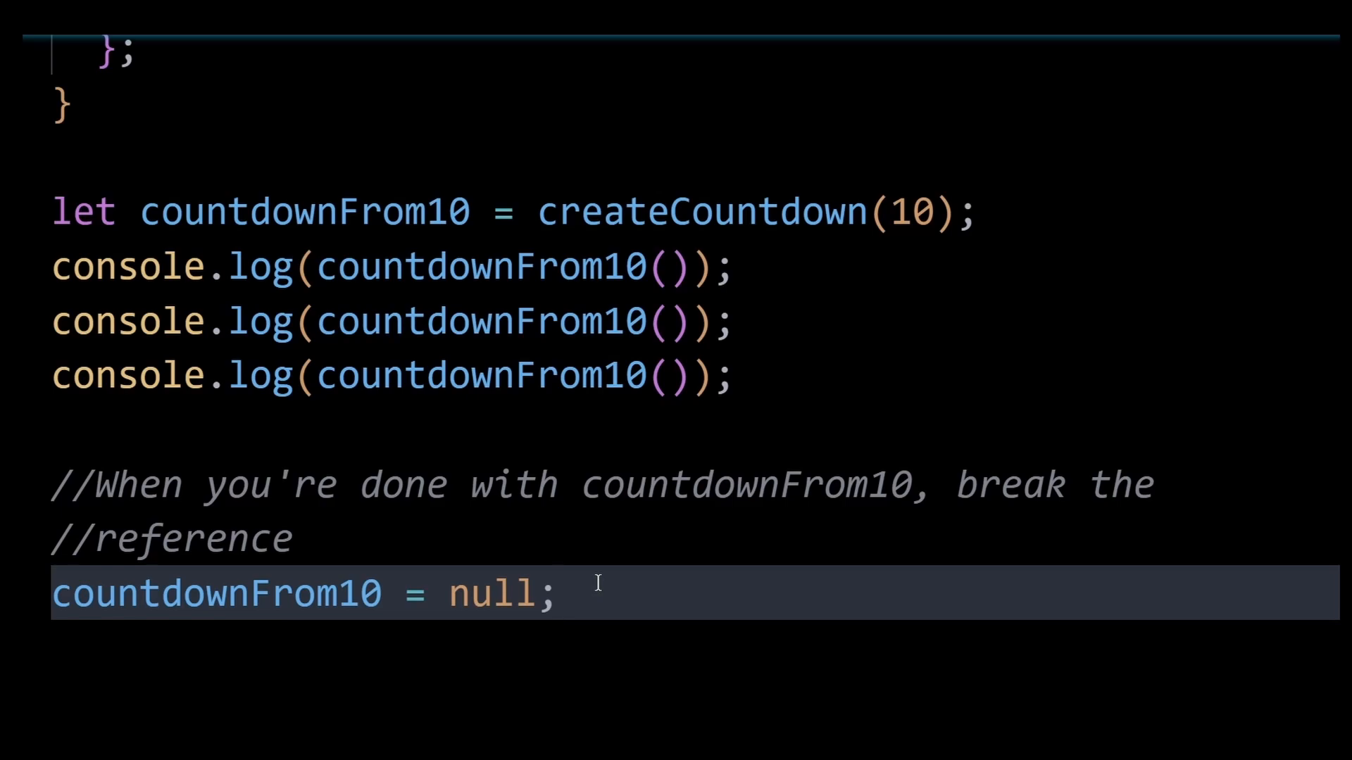
{"action": "scroll", "scroll_direction": "up", "scroll_amount": 3}
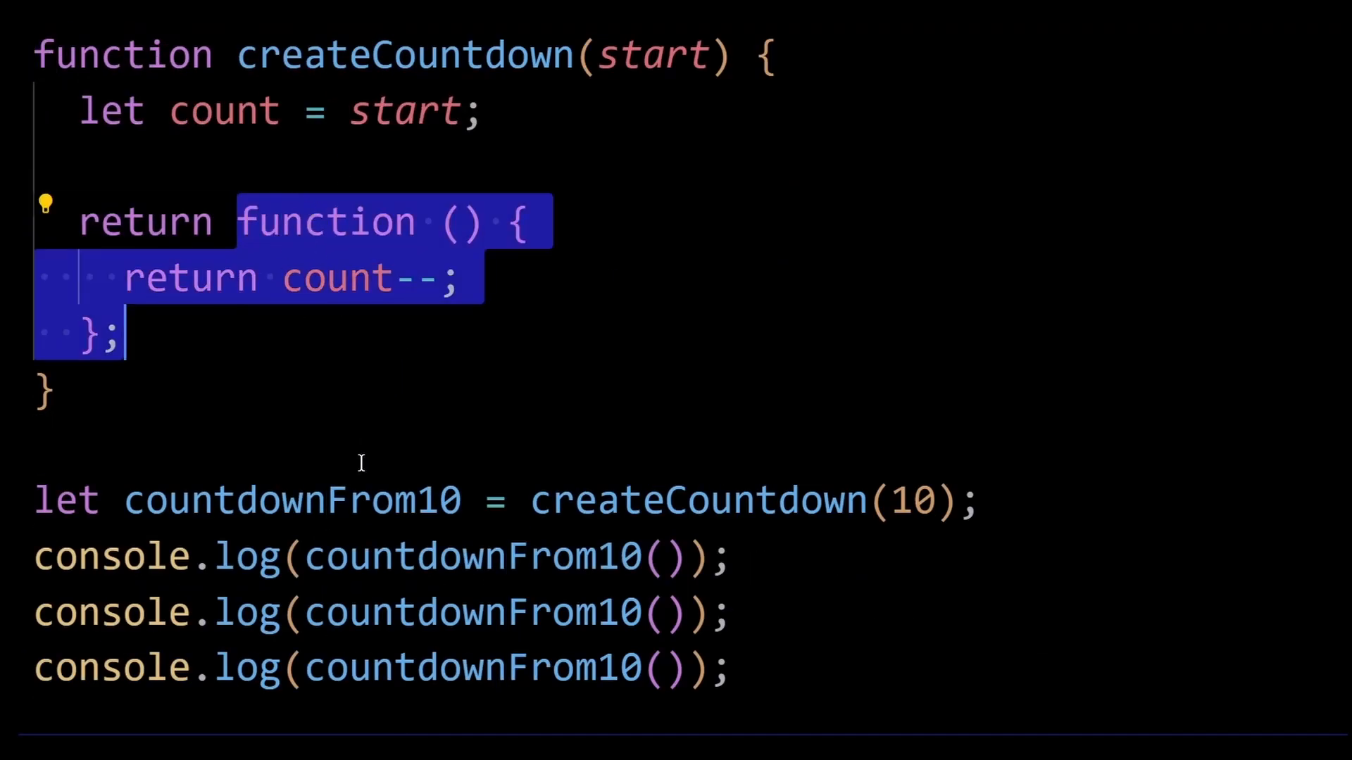
{"action": "scroll", "scroll_direction": "down", "scroll_amount": 3}
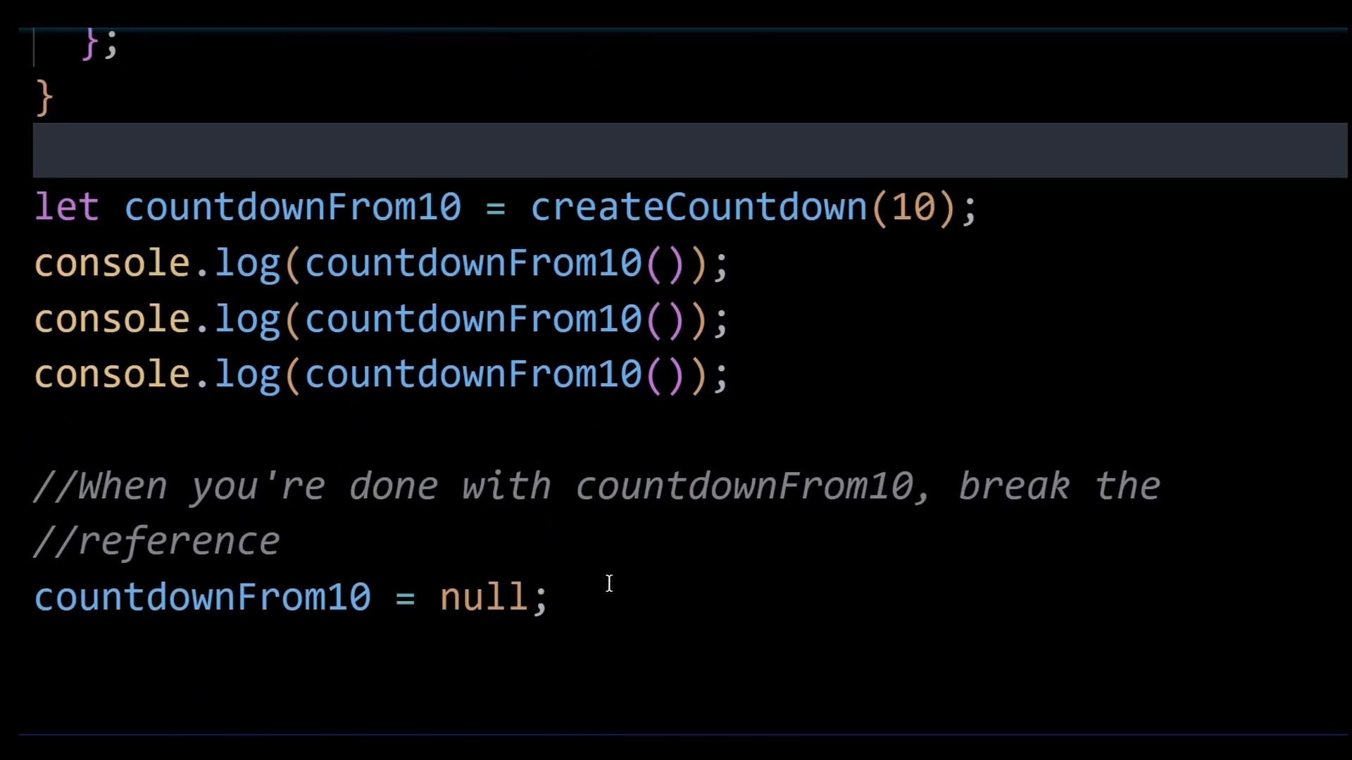